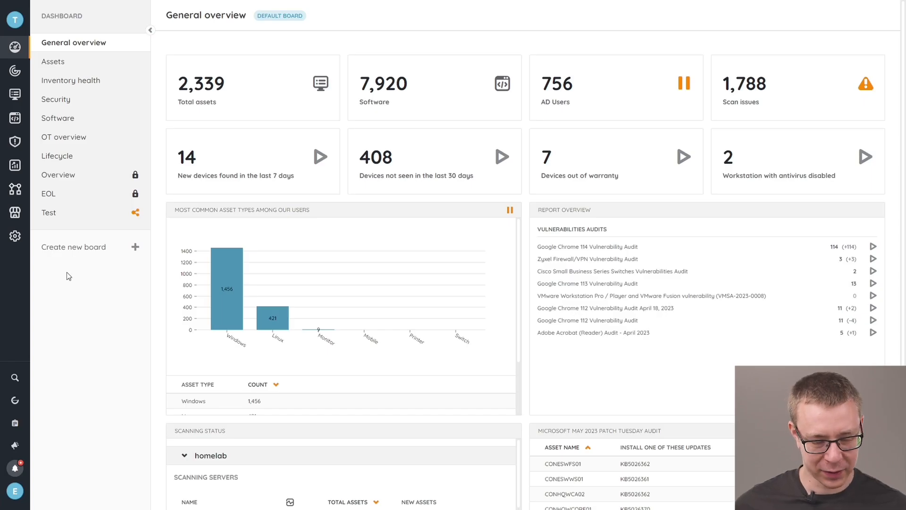
mouse_move(14, 189)
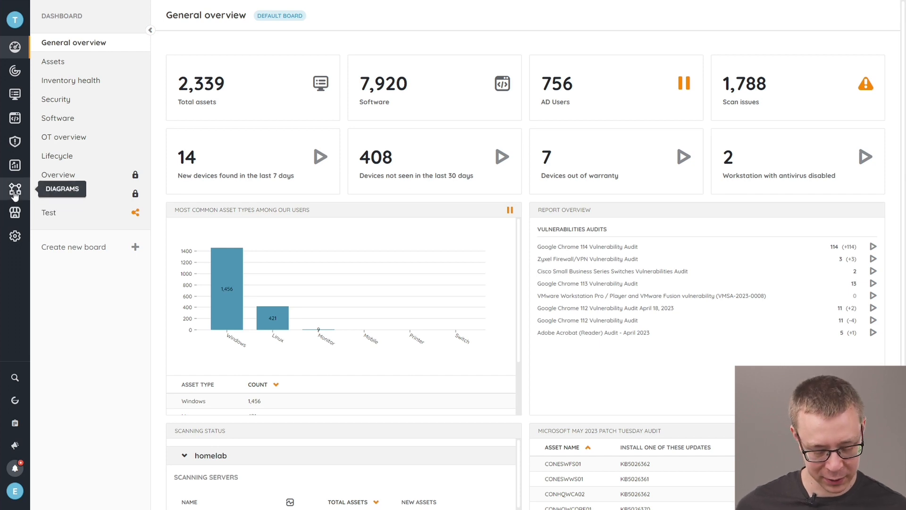
- Go to the Diagrams section in the left sidebar to list the saved diagrams
click(15, 189)
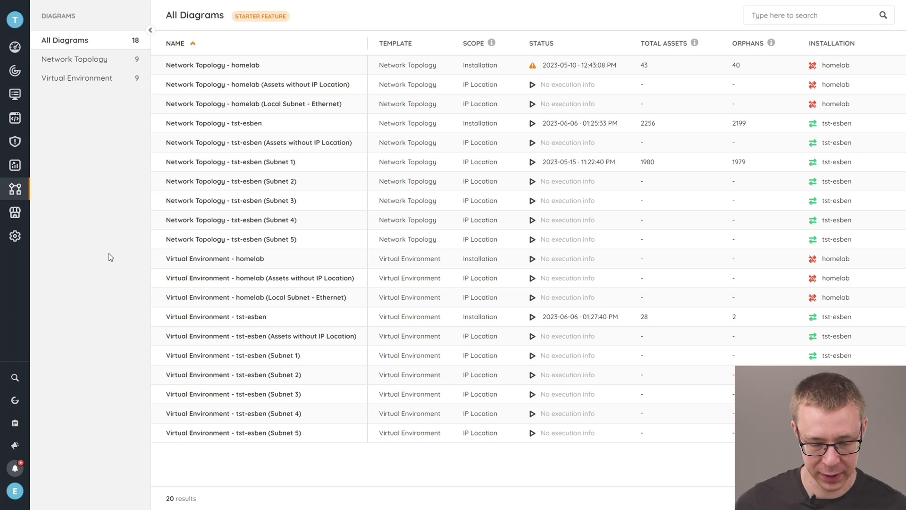
mouse_move(186, 179)
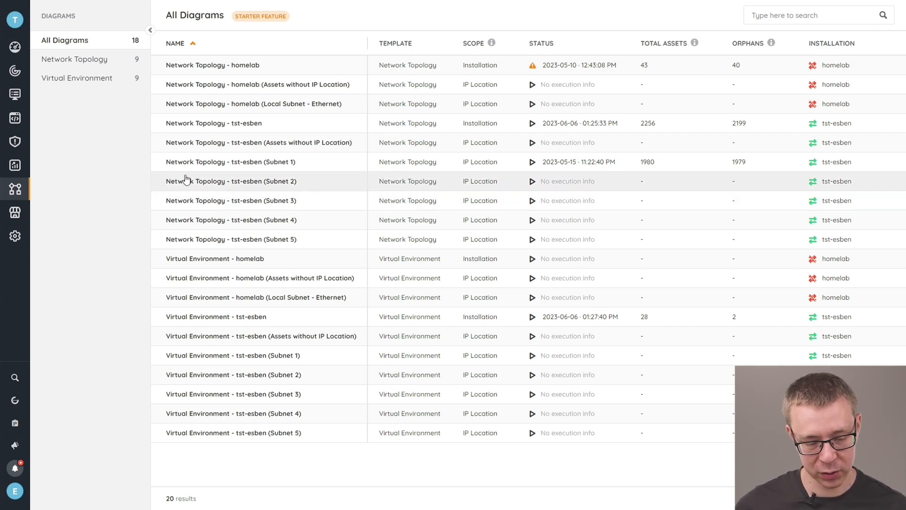
mouse_move(256, 127)
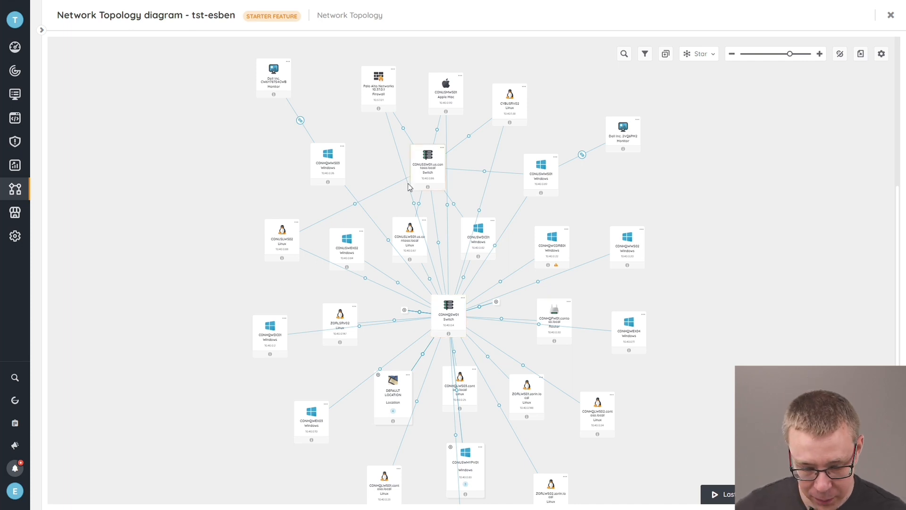
- Select the CONUSSW01 switch node to highlight its connected devices
click(428, 167)
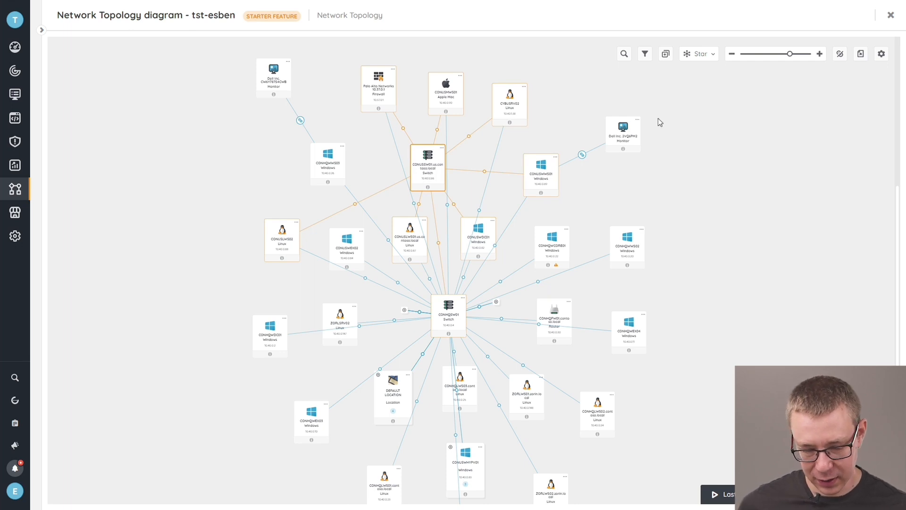
mouse_move(807, 56)
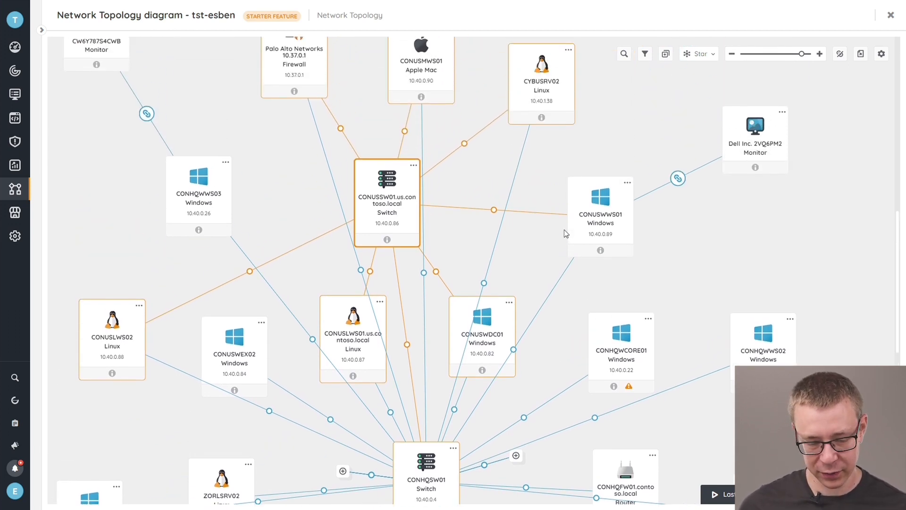
mouse_move(370, 227)
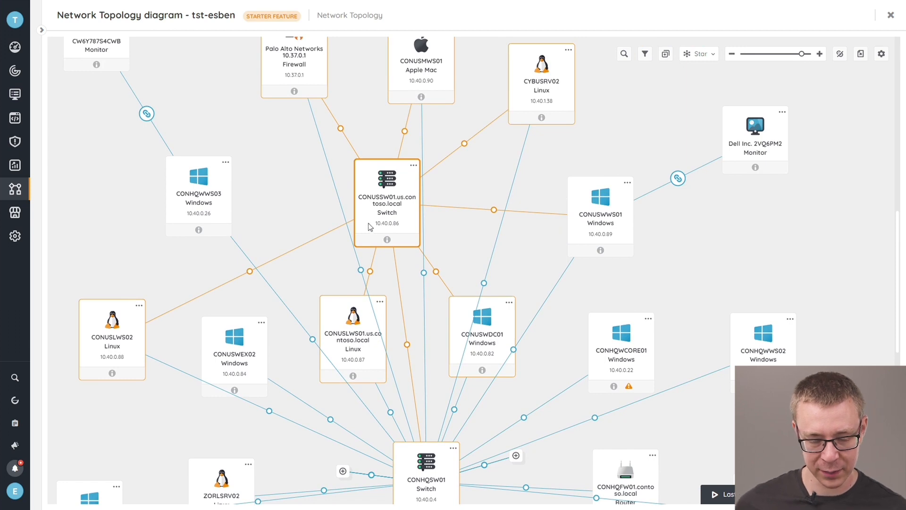
mouse_move(390, 207)
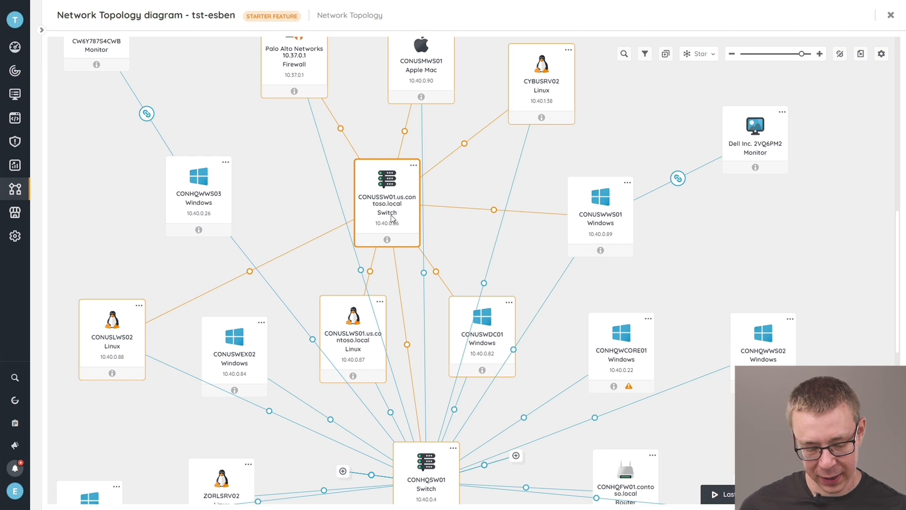
mouse_move(444, 229)
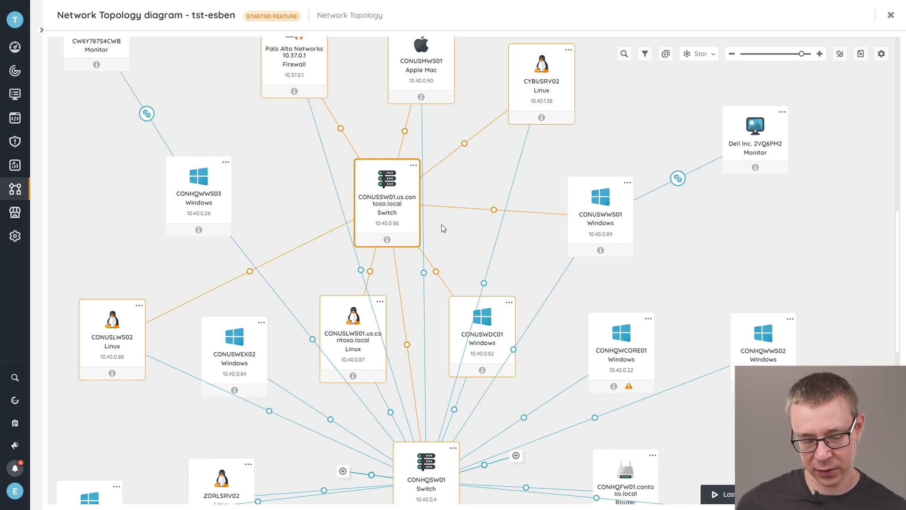
mouse_move(542, 286)
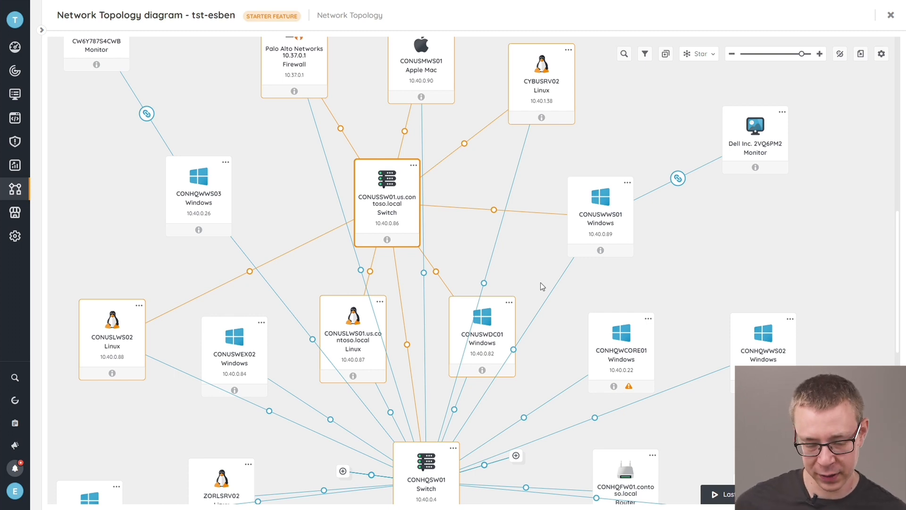
mouse_move(478, 201)
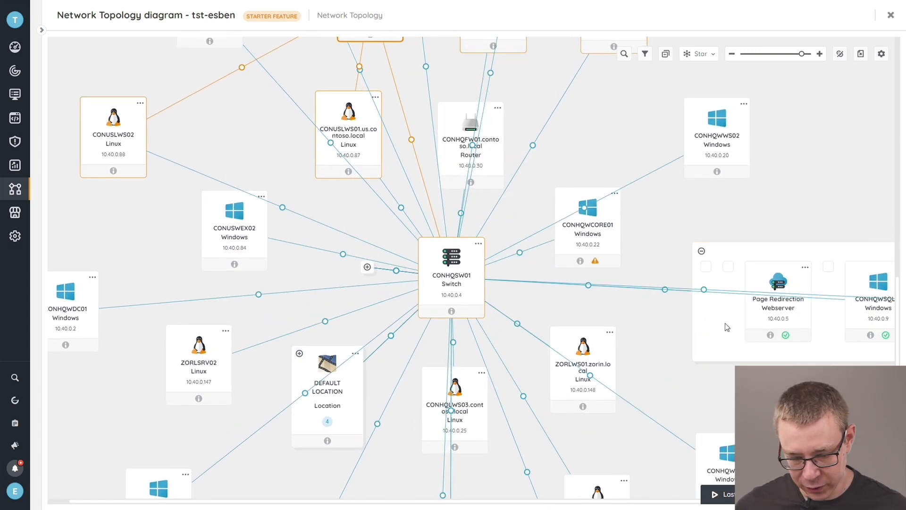
mouse_move(368, 268)
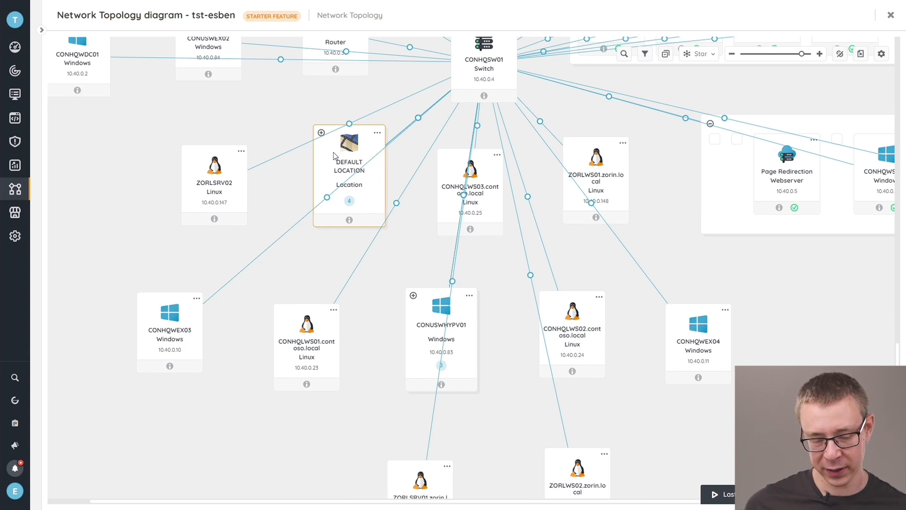
mouse_move(321, 133)
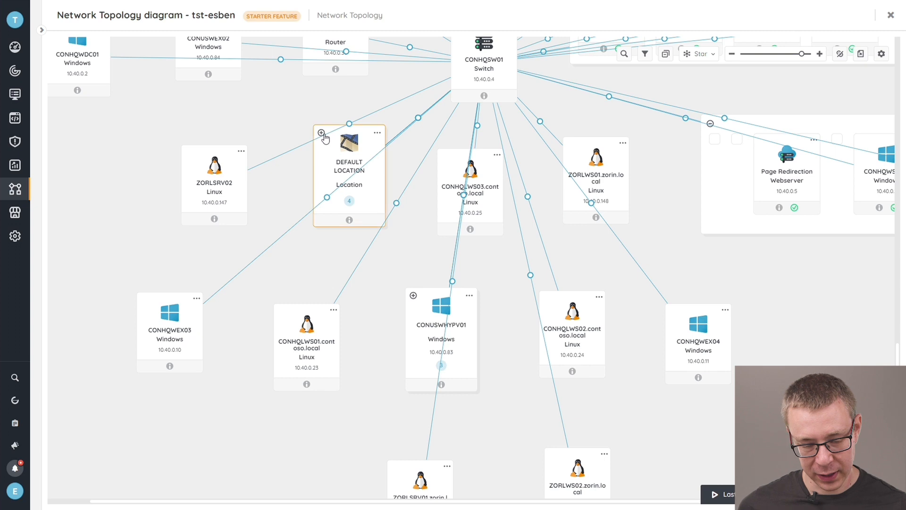
- Expand the DEFAULT LOCATION group node to reveal its four devices
click(321, 133)
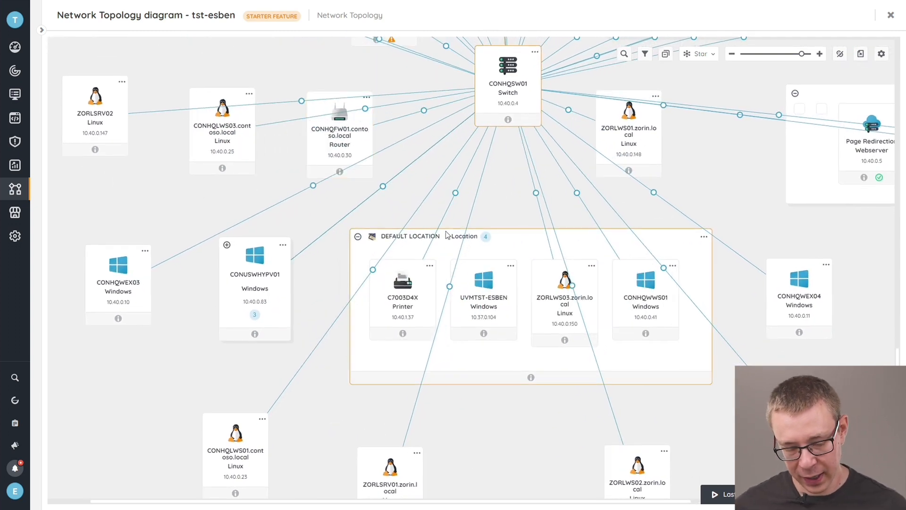
mouse_move(498, 202)
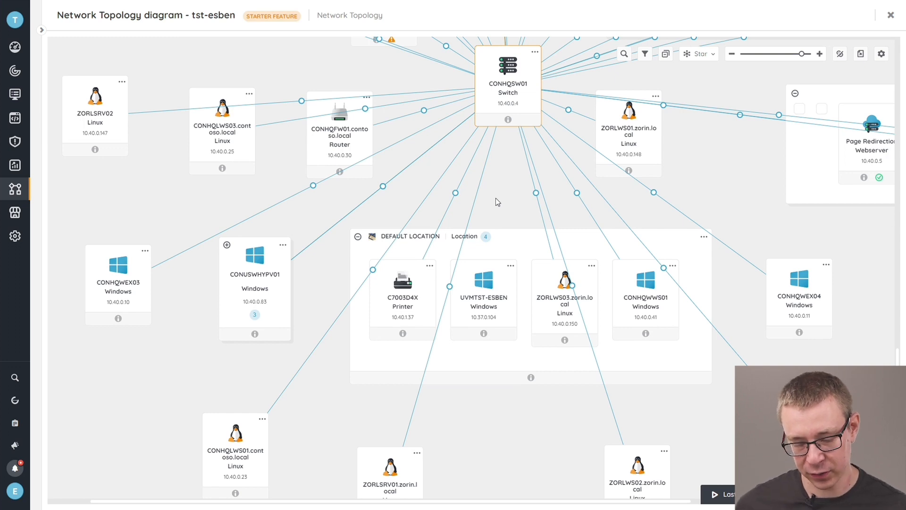
mouse_move(678, 203)
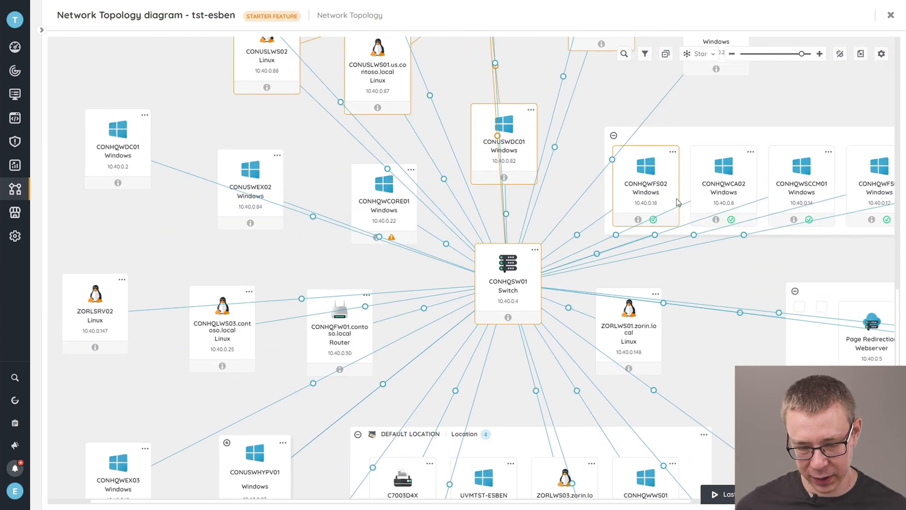
mouse_move(733, 56)
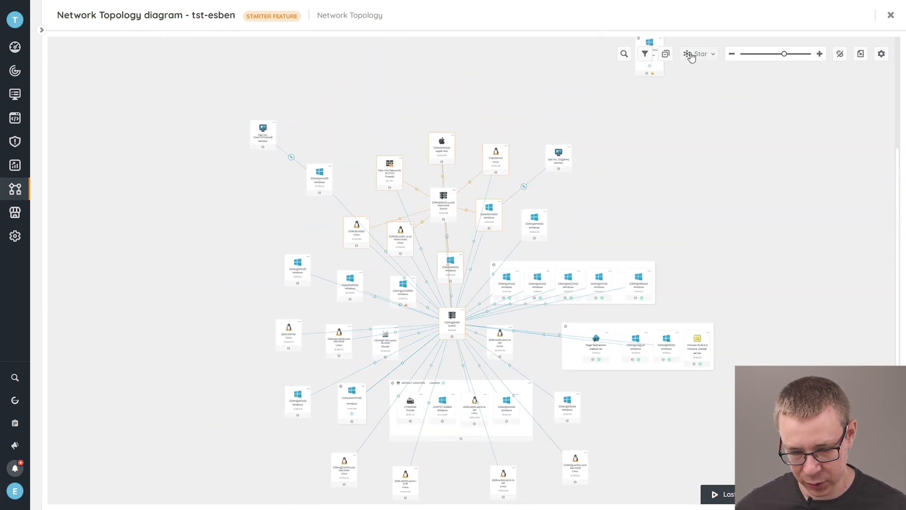
click(699, 54)
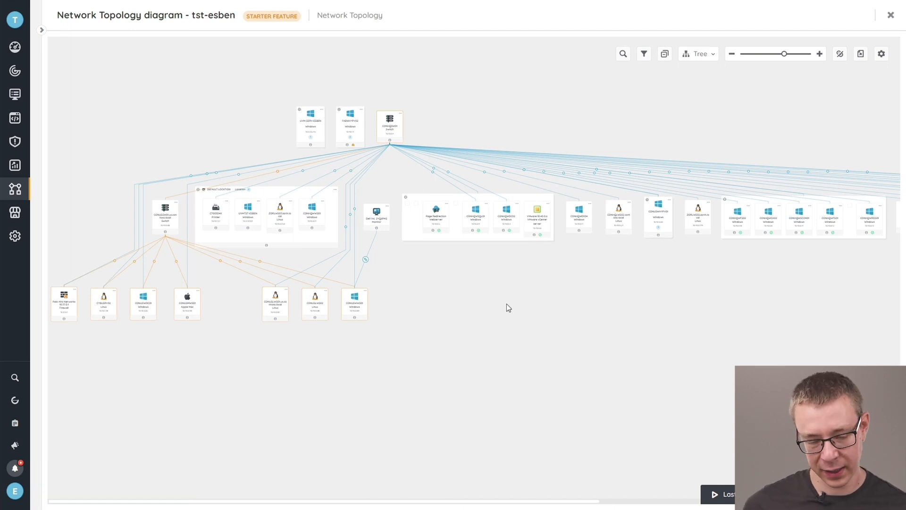
mouse_move(643, 121)
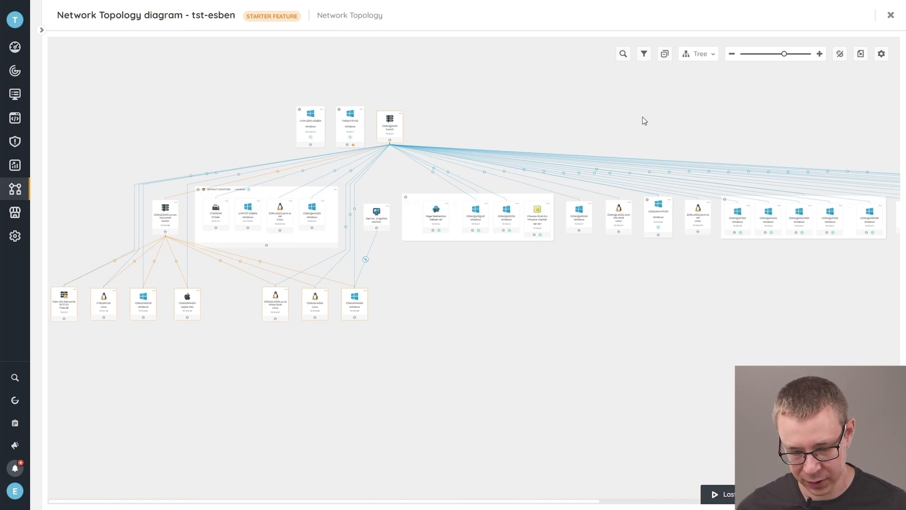
click(698, 54)
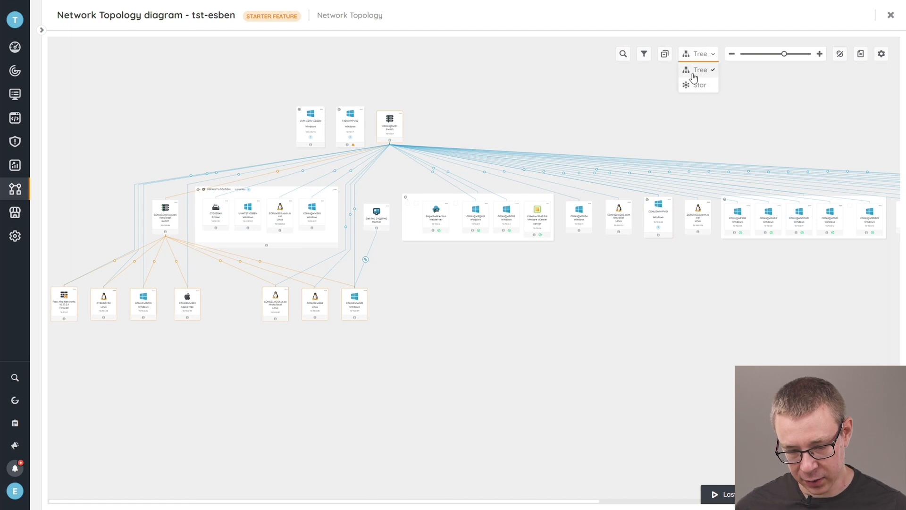
click(698, 85)
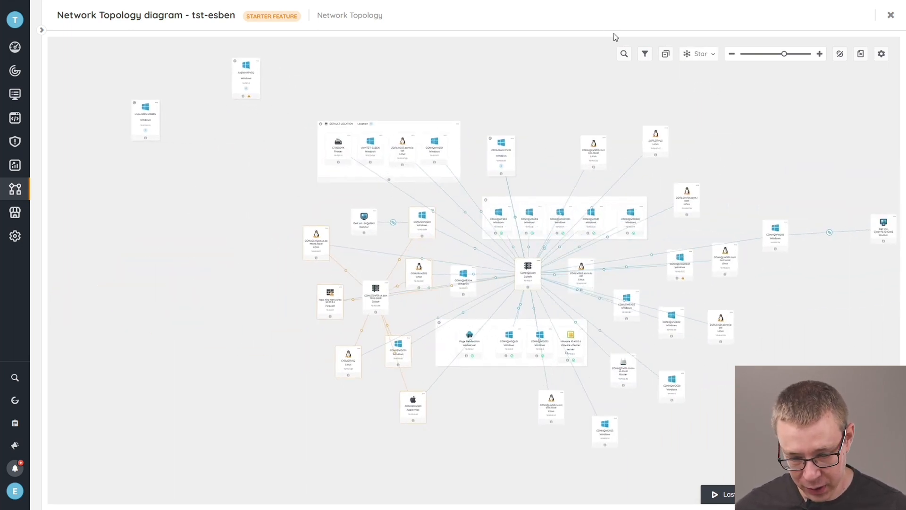
mouse_move(624, 53)
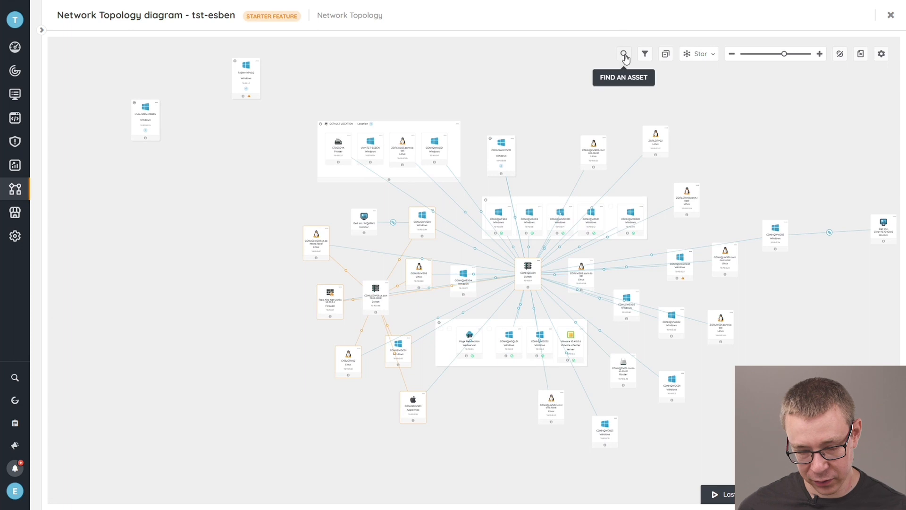
click(623, 54)
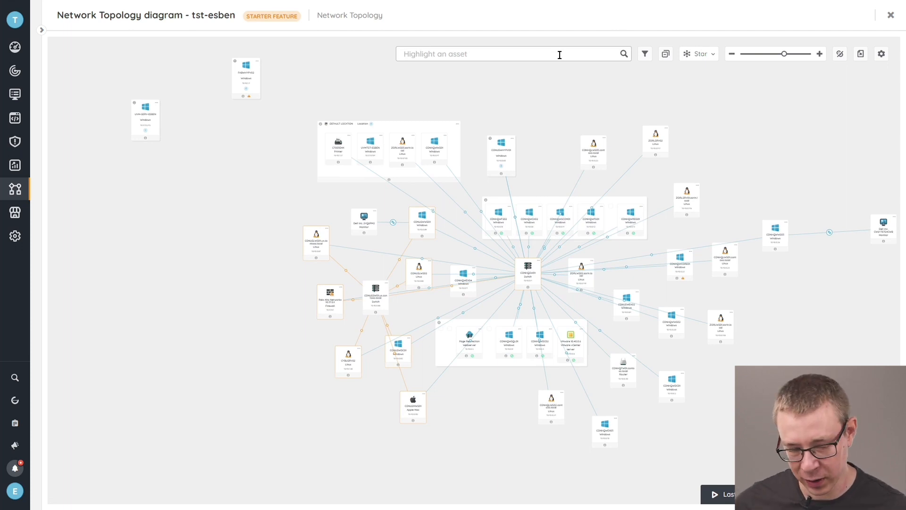
mouse_move(645, 53)
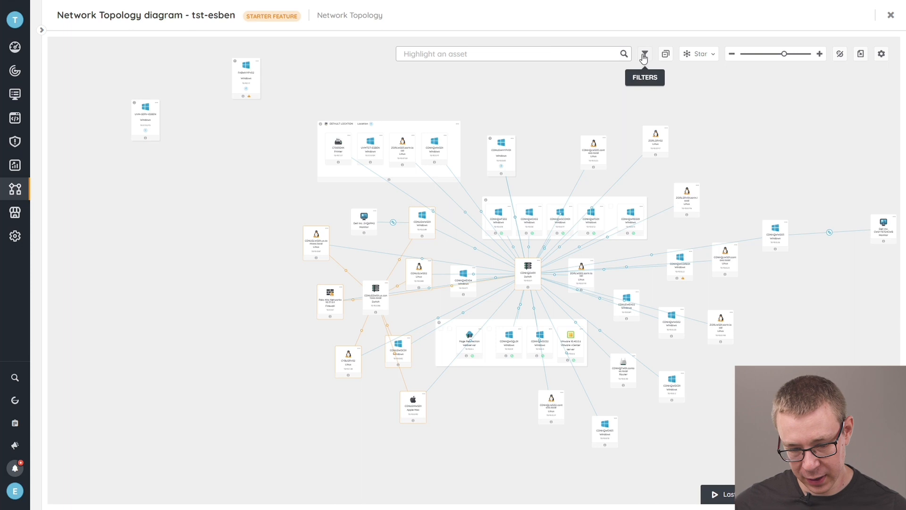
click(646, 53)
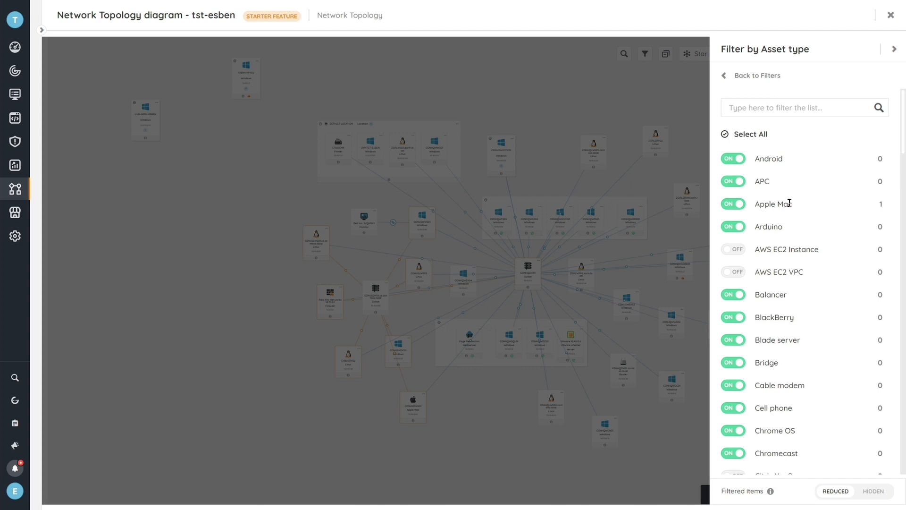
mouse_move(812, 340)
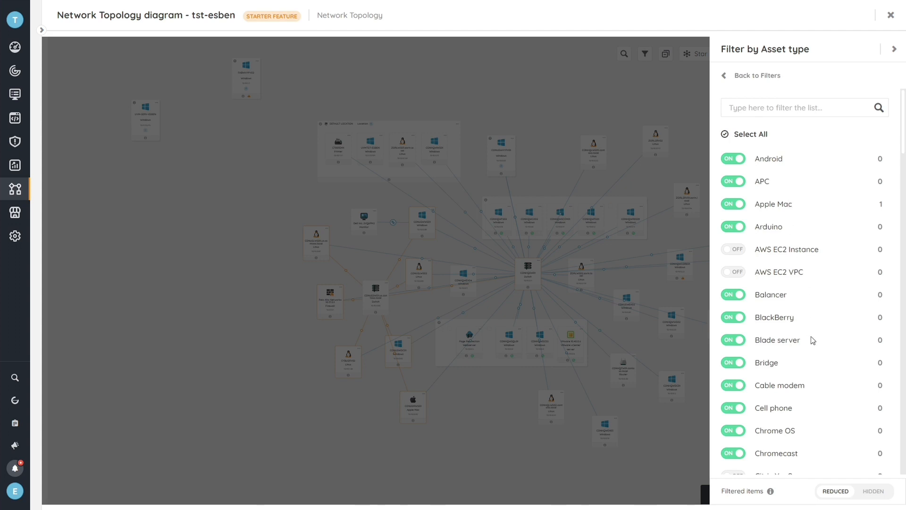
scroll(down, 3)
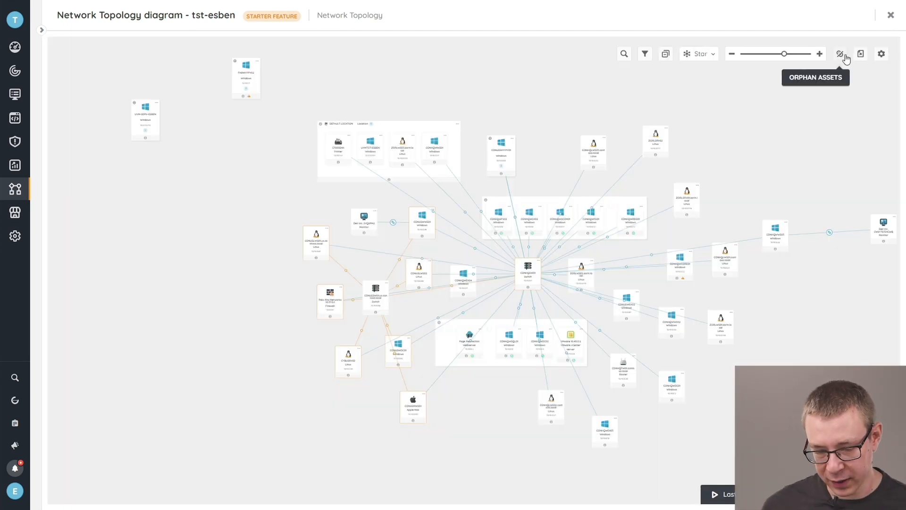
mouse_move(819, 137)
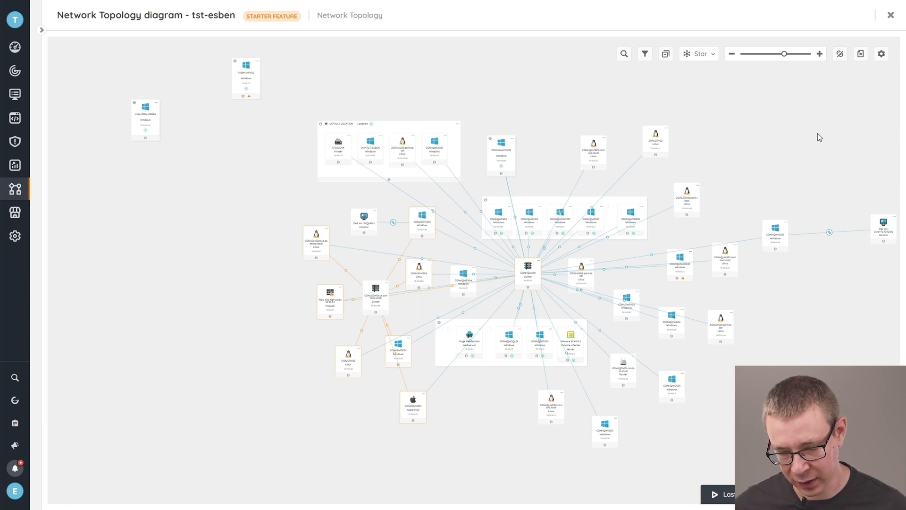
mouse_move(842, 53)
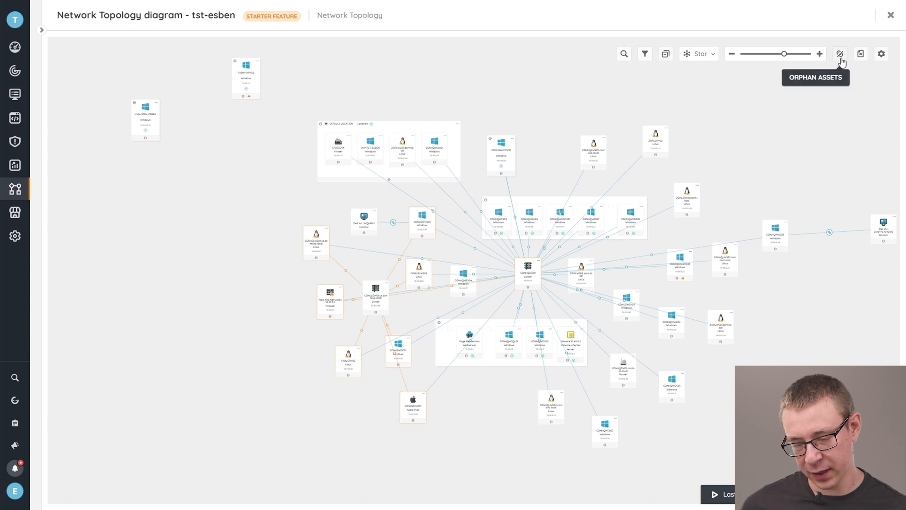
click(840, 53)
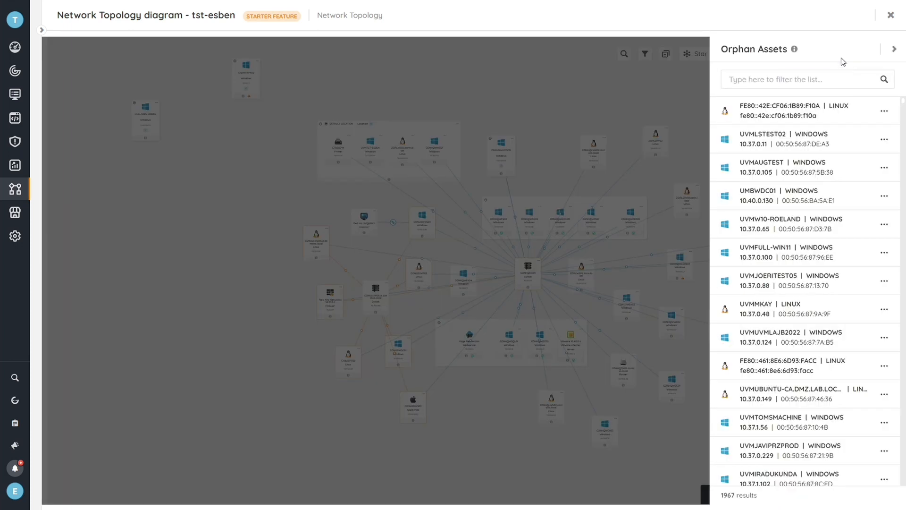
mouse_move(789, 105)
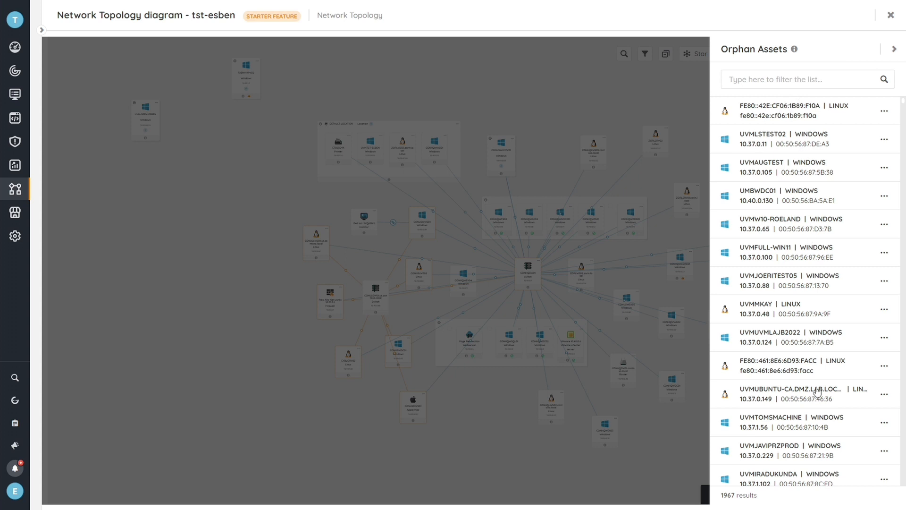
scroll(down, 3)
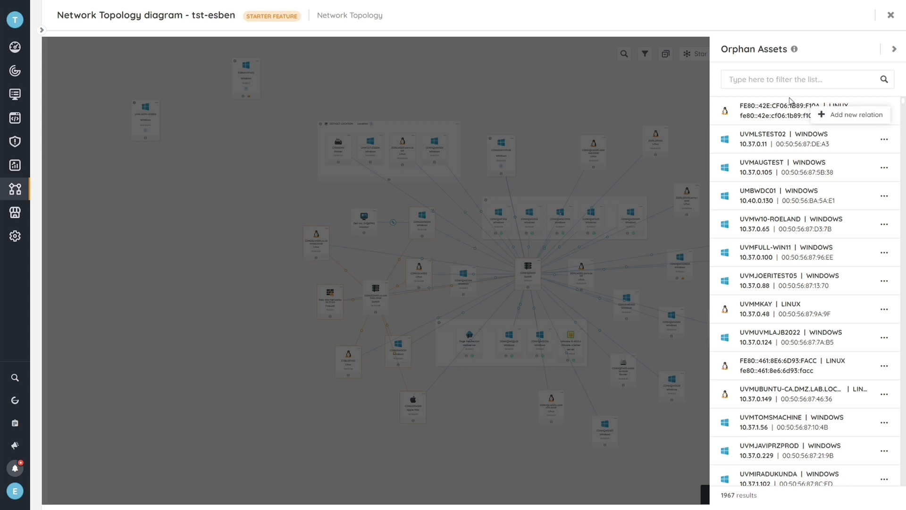
mouse_move(778, 96)
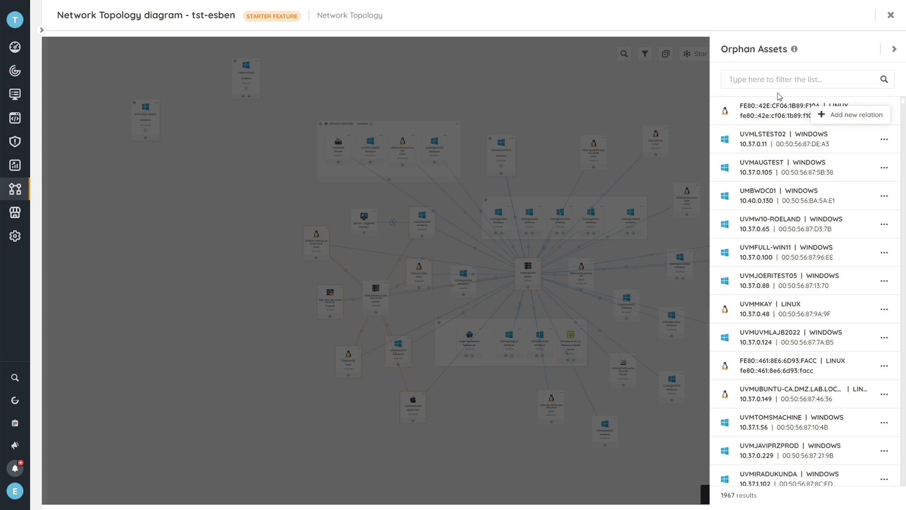
mouse_move(789, 99)
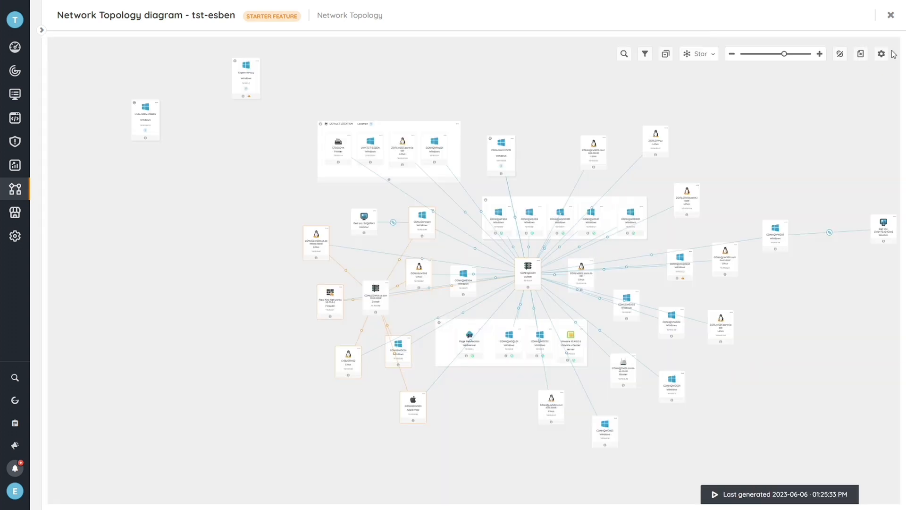
mouse_move(860, 53)
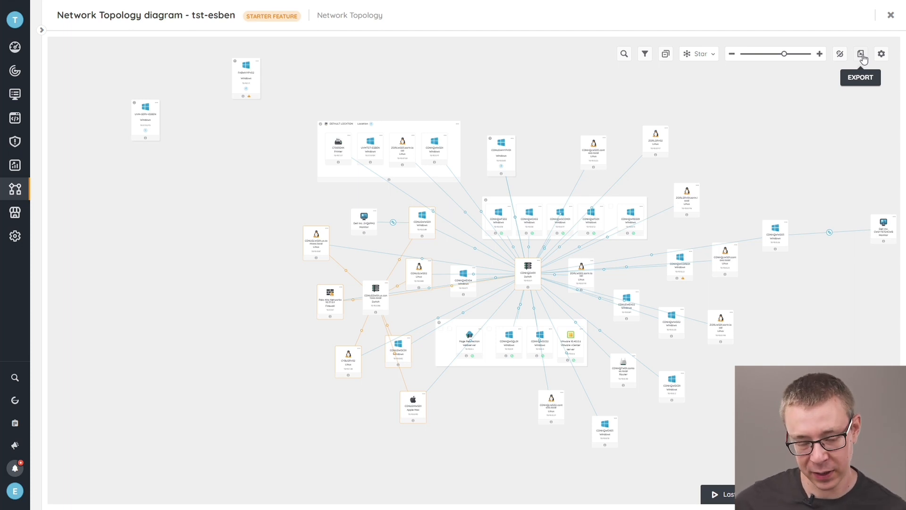
mouse_move(619, 106)
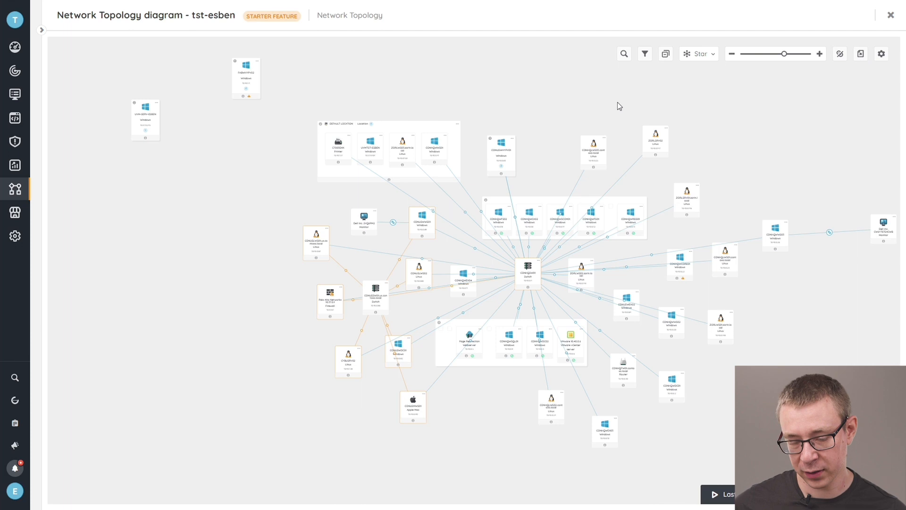
mouse_move(877, 70)
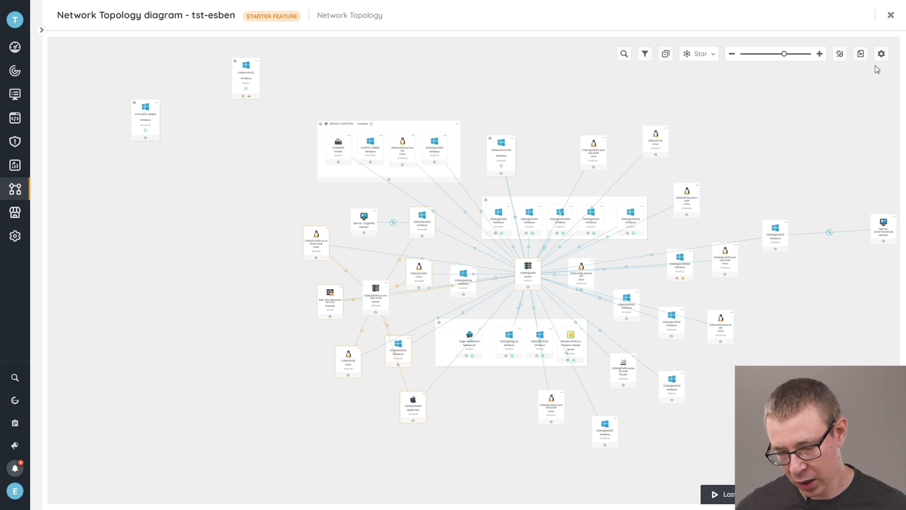
- Show the Informational diagram settings for relation types, asset actions and location display
click(881, 54)
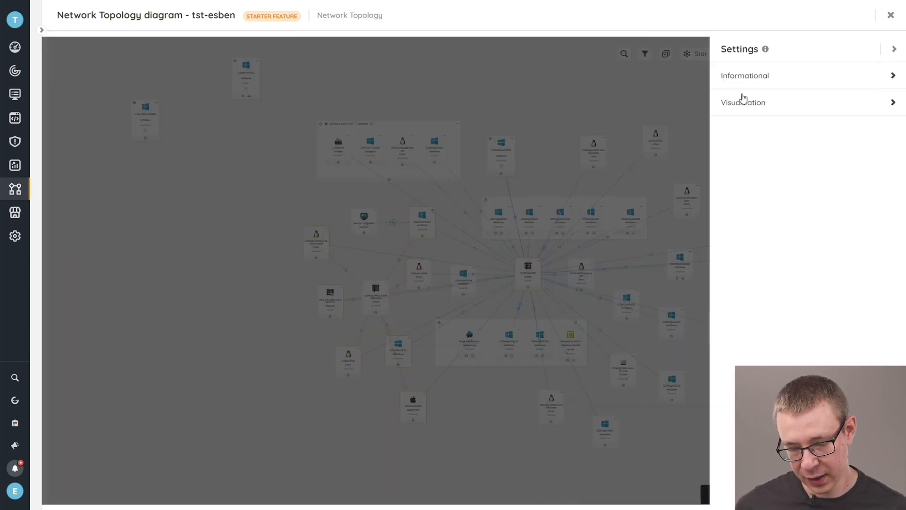
click(745, 75)
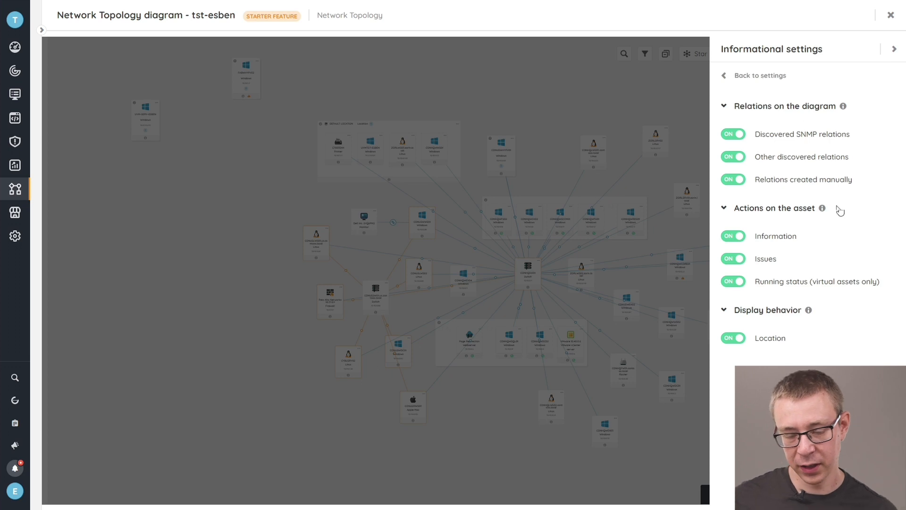
mouse_move(878, 251)
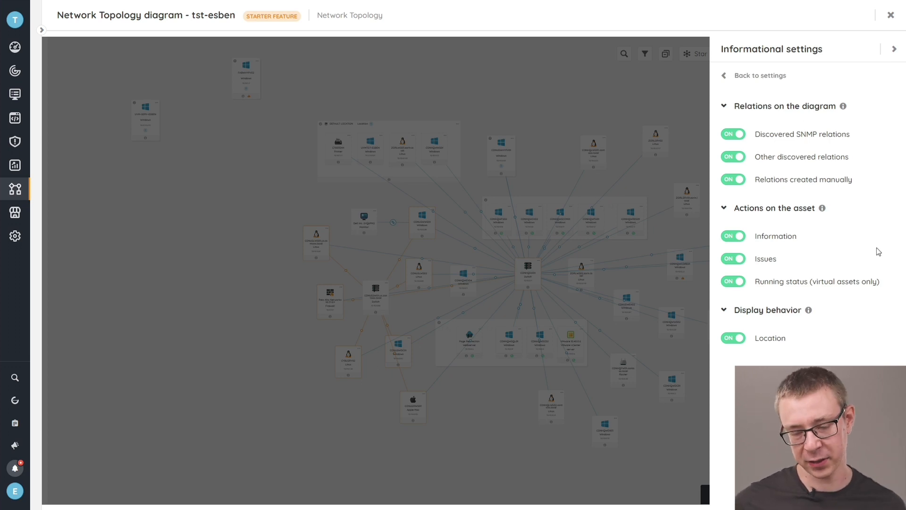